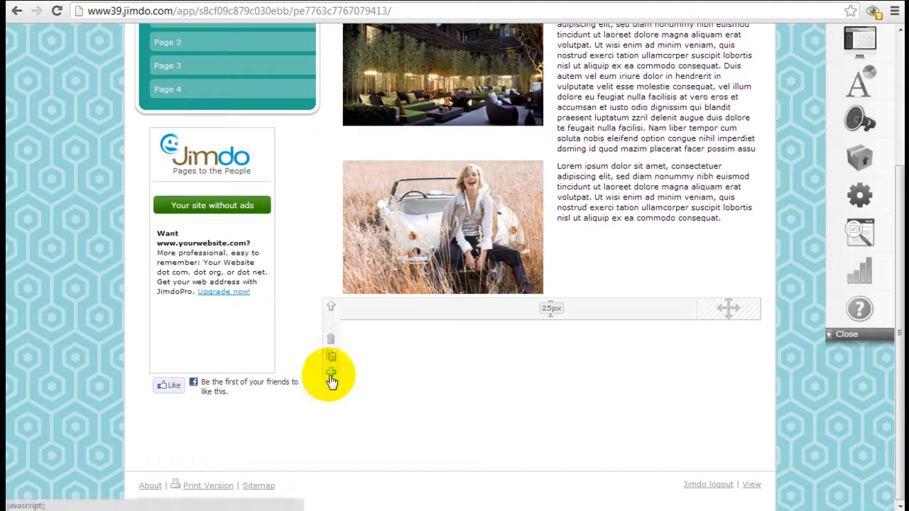
Step: Add a Table element below the photo from the element list
left_click(330, 375)
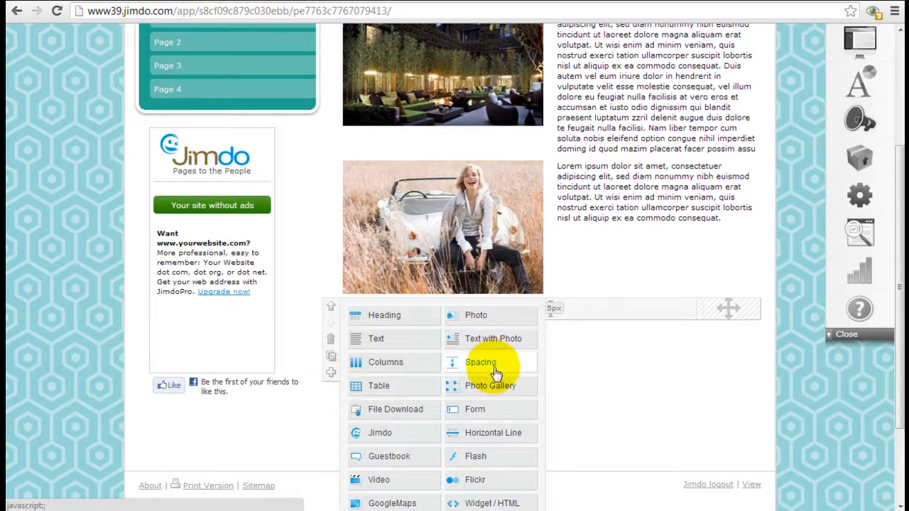
scroll("down", 3)
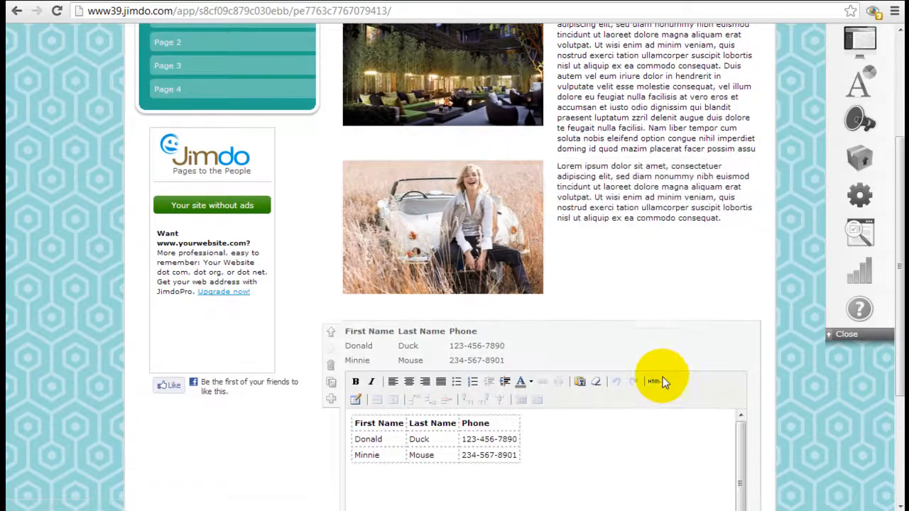
scroll("down", 3)
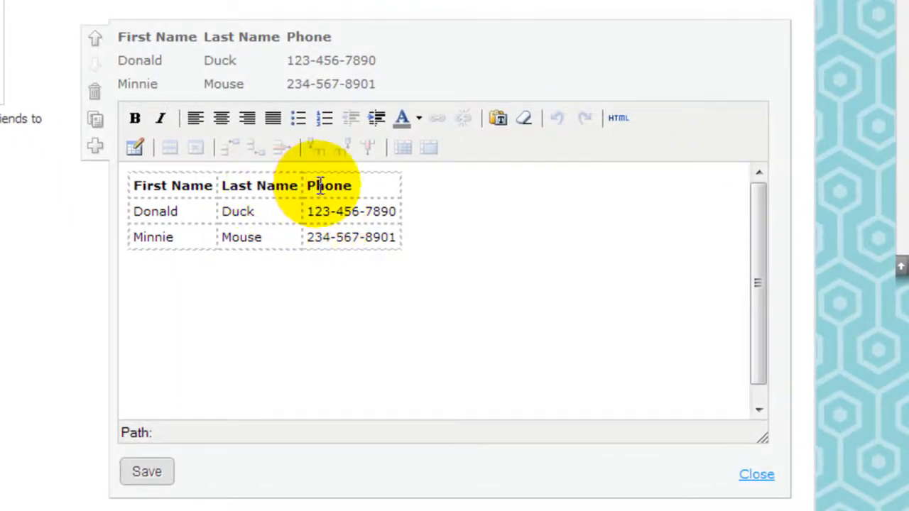
Step: Insert Email and Website columns before Phone, then delete the Phone column
left_click(261, 184)
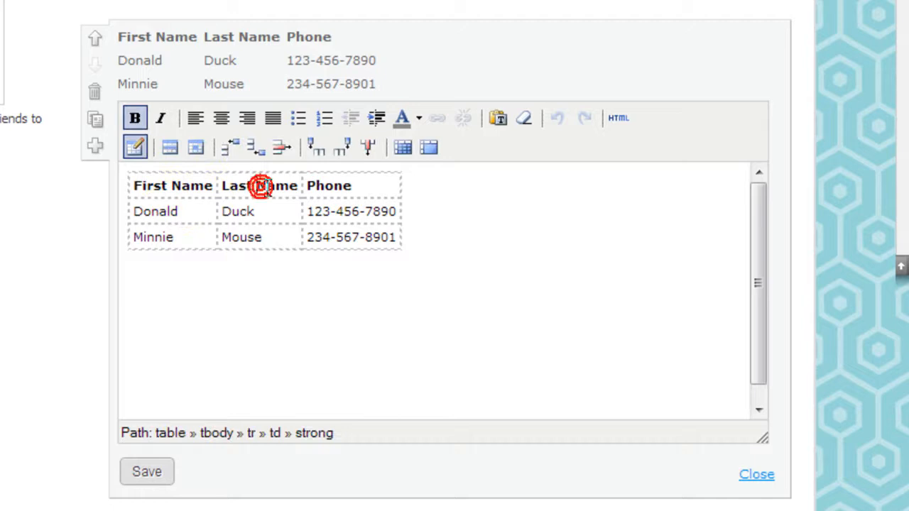
mouse_move(315, 147)
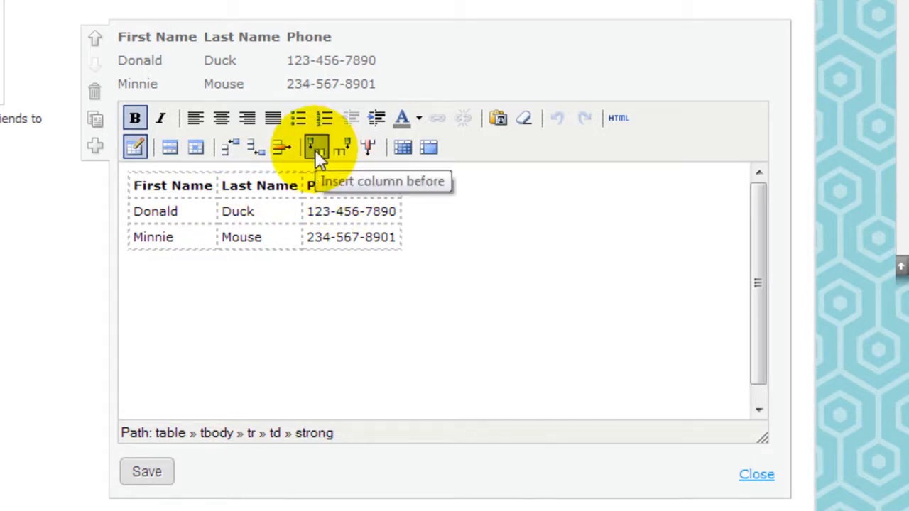
left_click(317, 148)
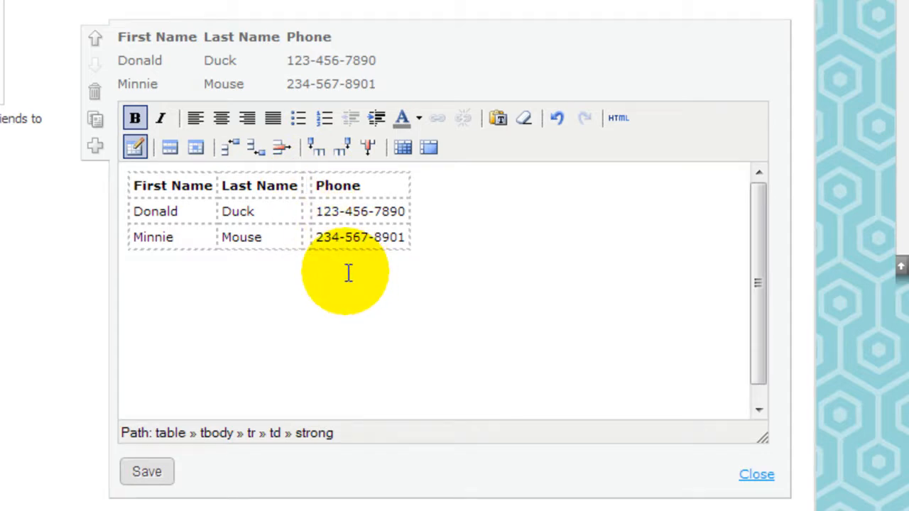
left_click(318, 146)
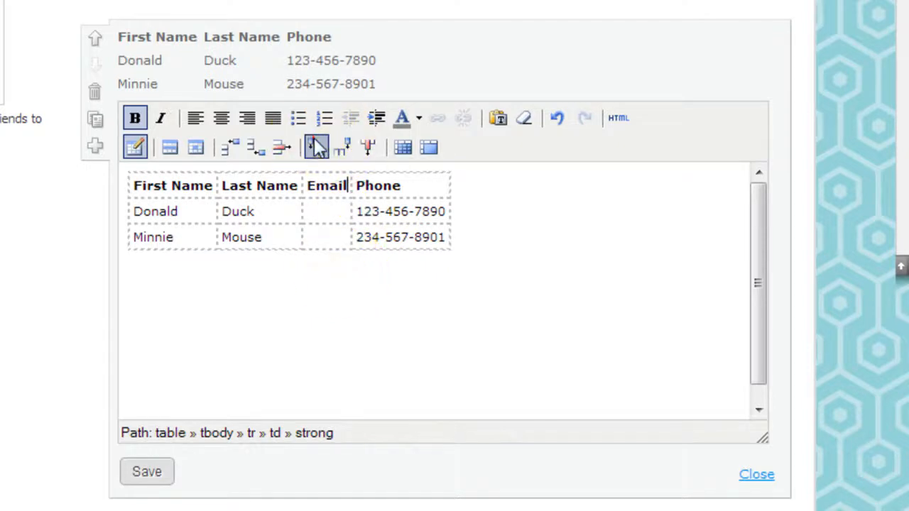
left_click(318, 146)
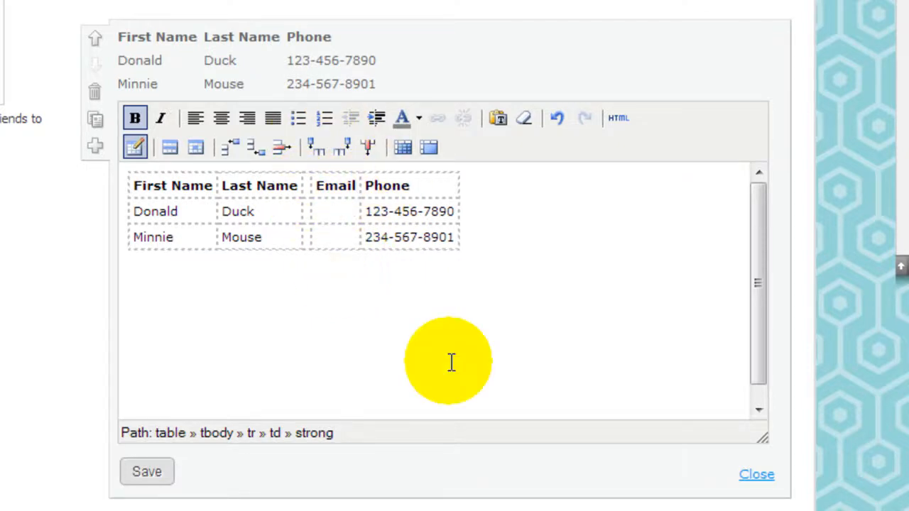
type("web")
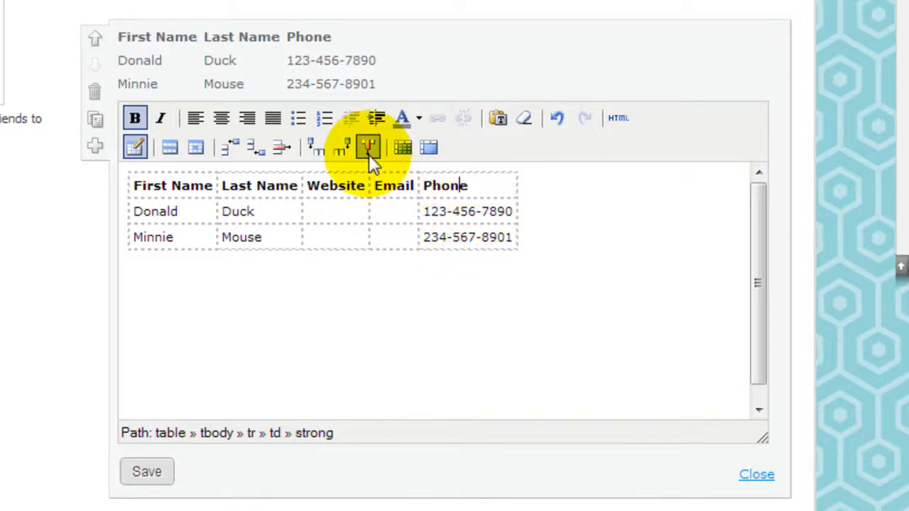
left_click(368, 148)
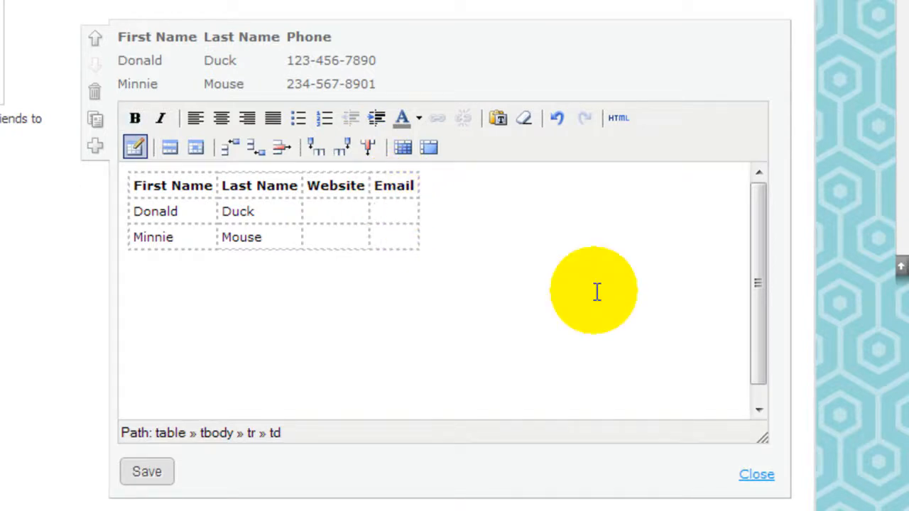
type("example@your")
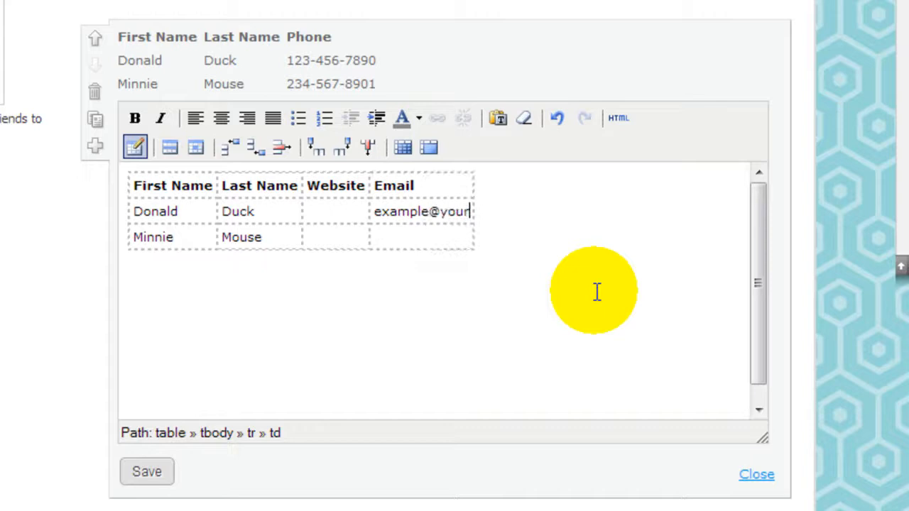
type("domain.com")
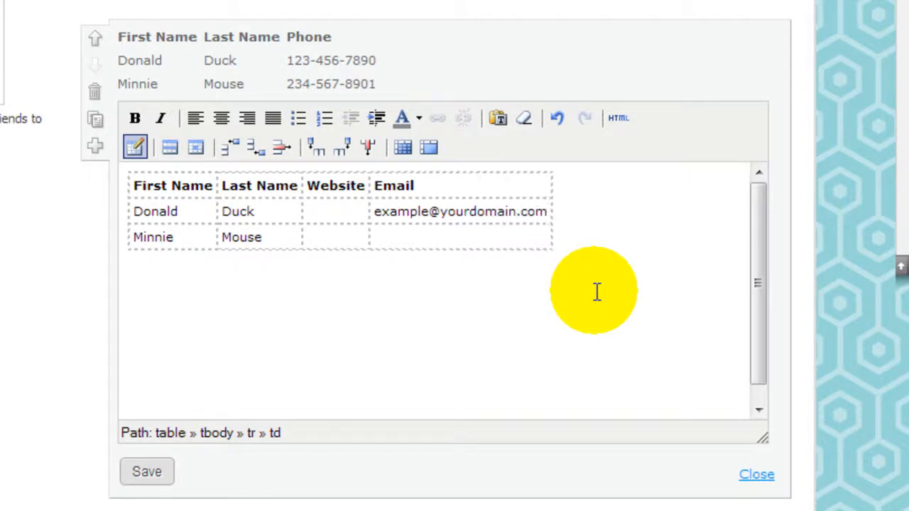
left_click(436, 118)
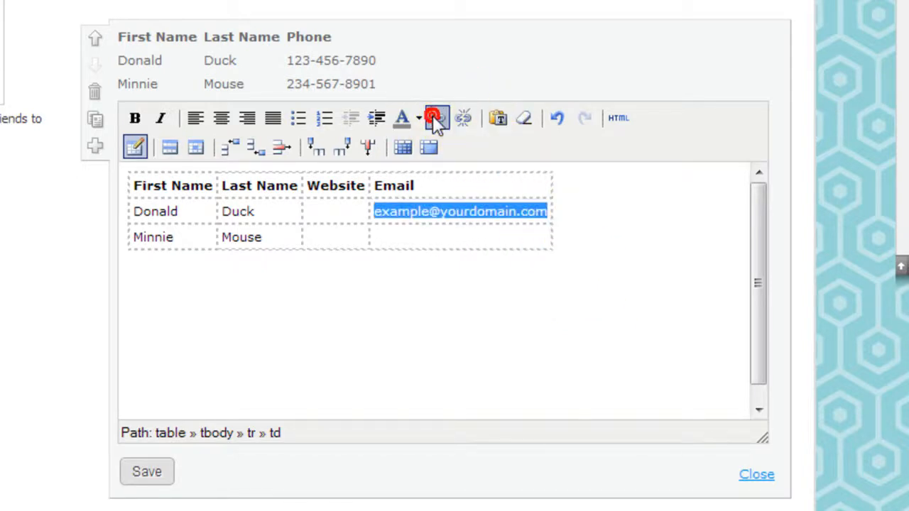
left_click(435, 116)
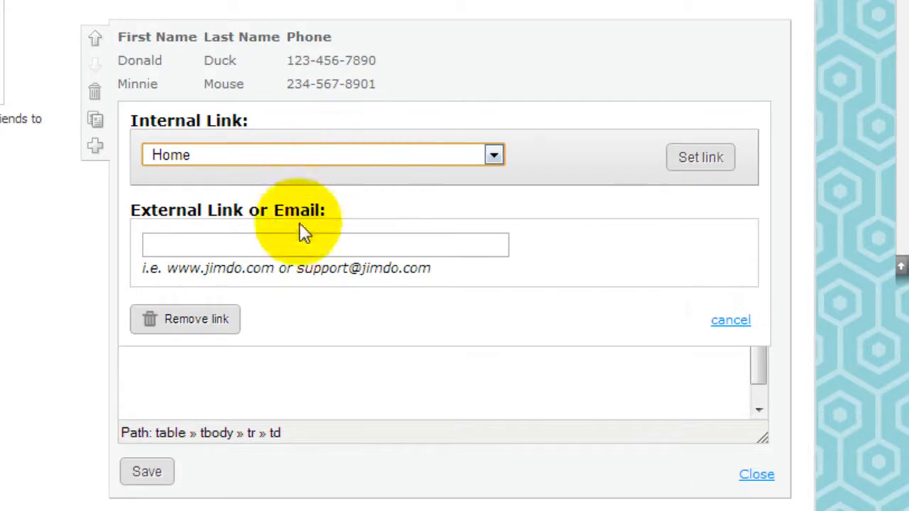
Step: Set the address as an email link via the External Link or Email field
left_click(324, 244)
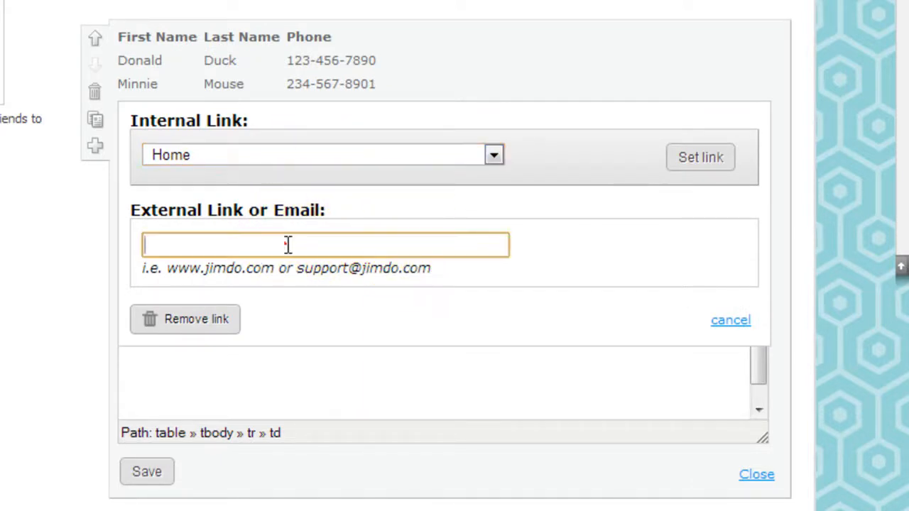
type("example@yourd")
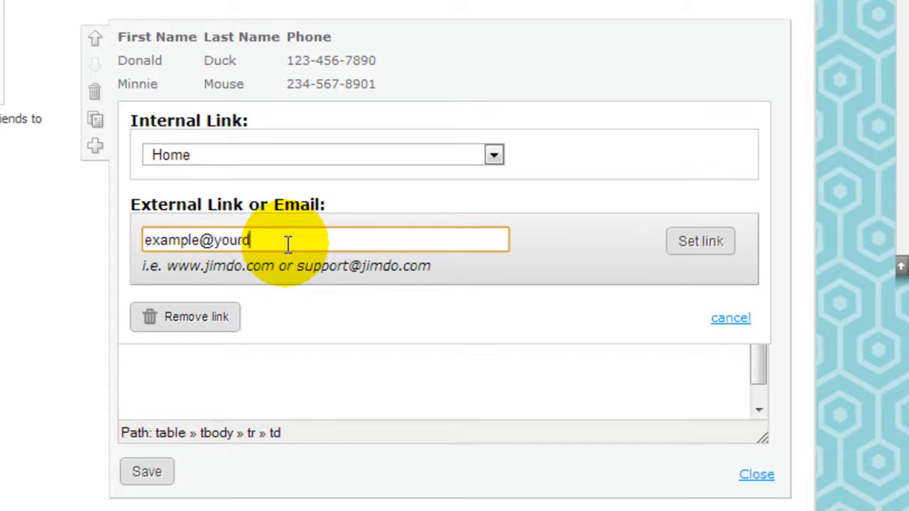
type("omain.com")
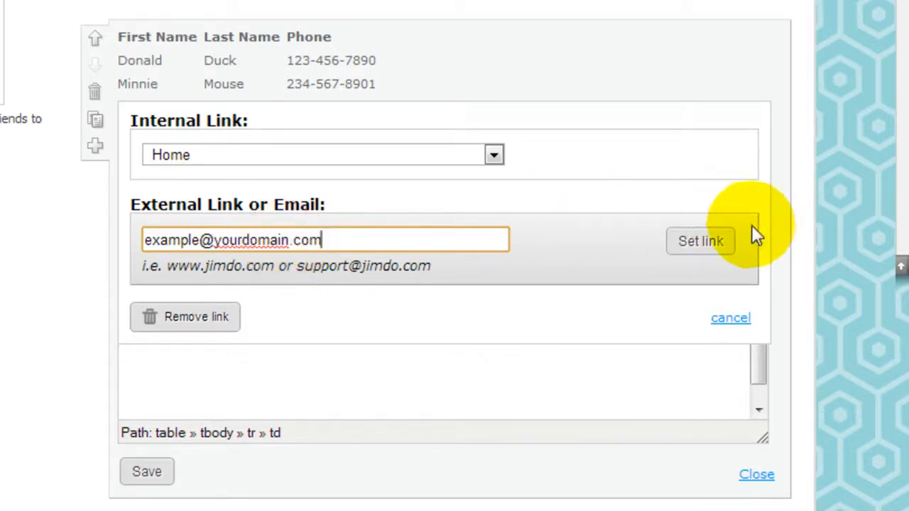
left_click(700, 242)
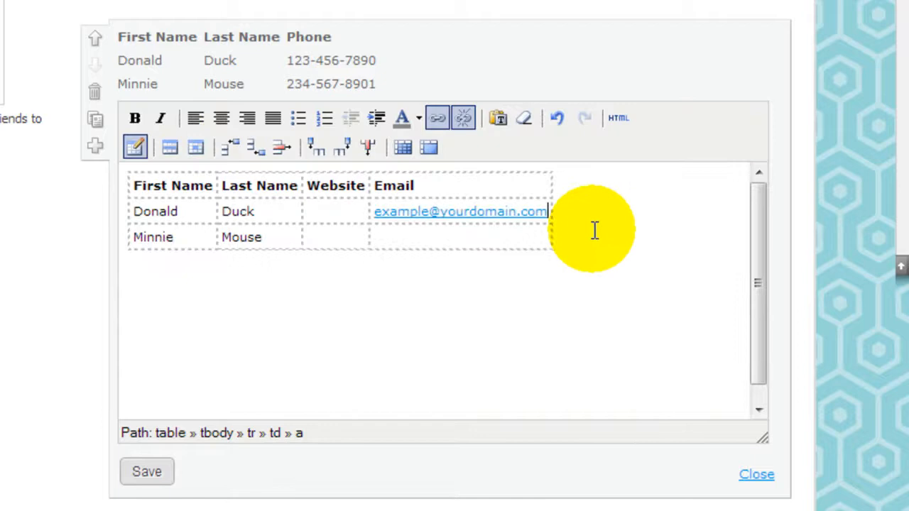
left_click(335, 210)
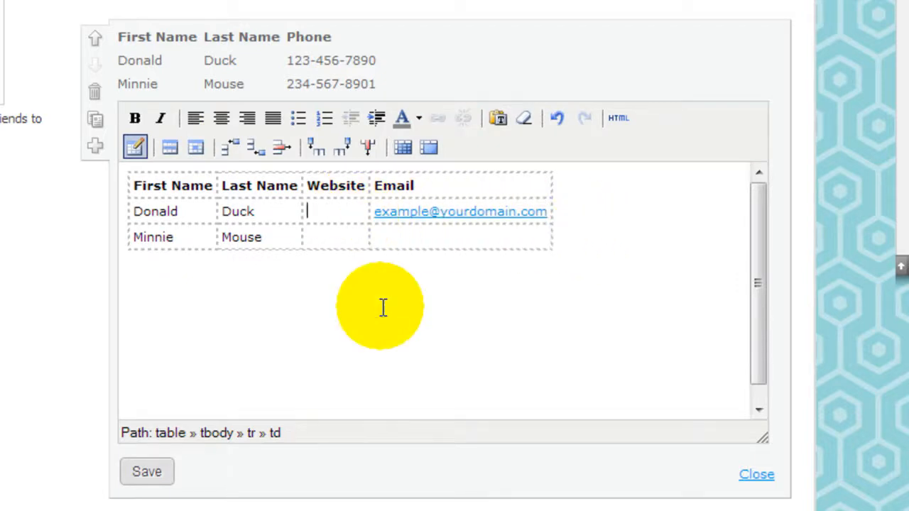
type("www.websitebuilderexpert.com")
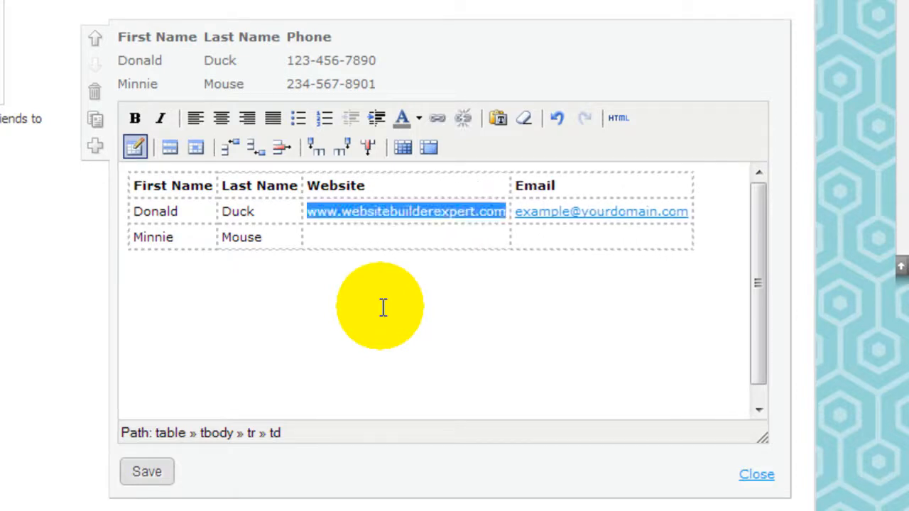
mouse_move(437, 118)
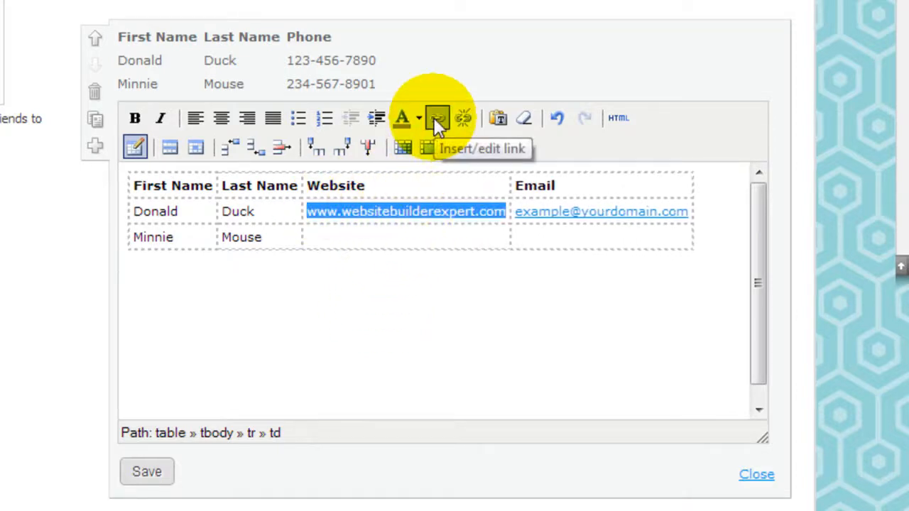
left_click(437, 118)
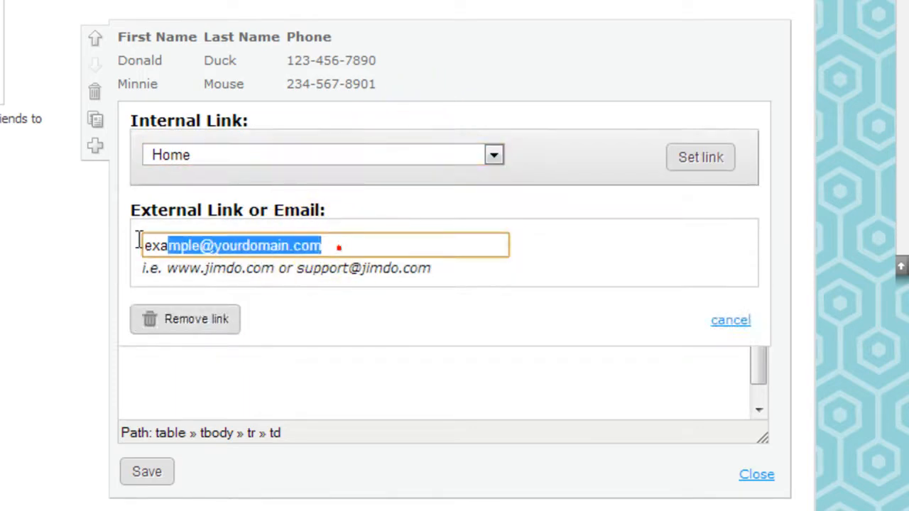
type("w")
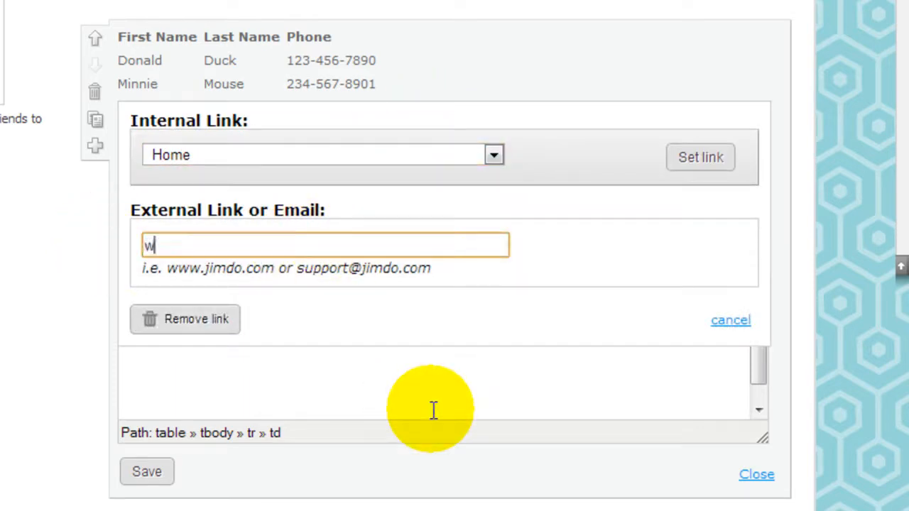
type("ww.websitebuilderexper")
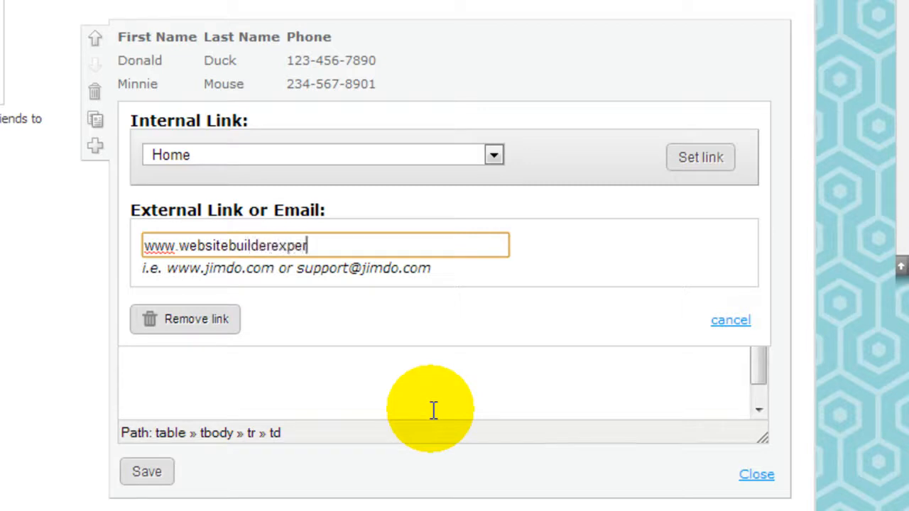
type("t.com")
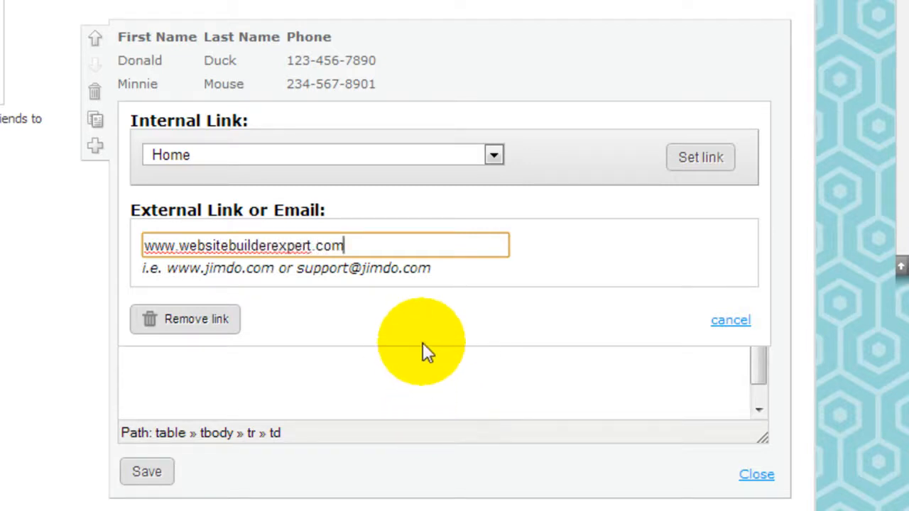
mouse_move(380, 154)
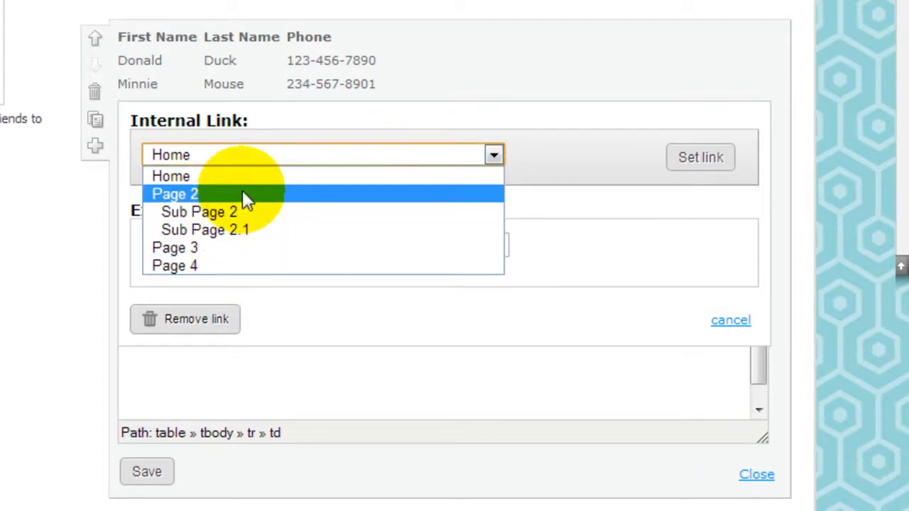
mouse_move(315, 213)
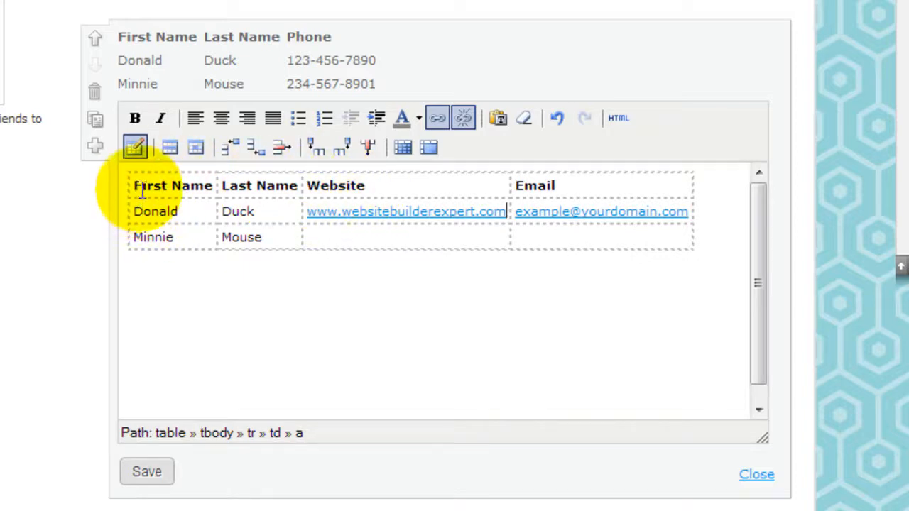
Step: Select the First Name header text to style it red and italic
double_click(172, 184)
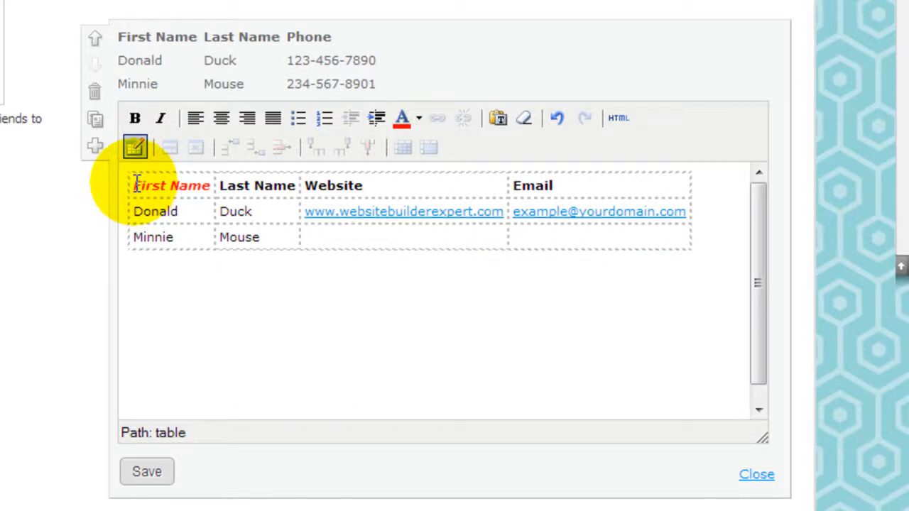
mouse_move(384, 188)
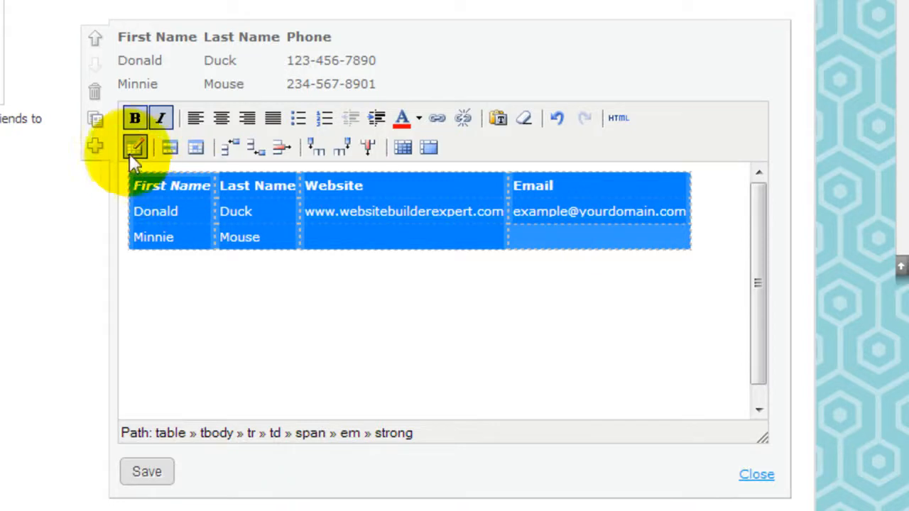
mouse_move(196, 146)
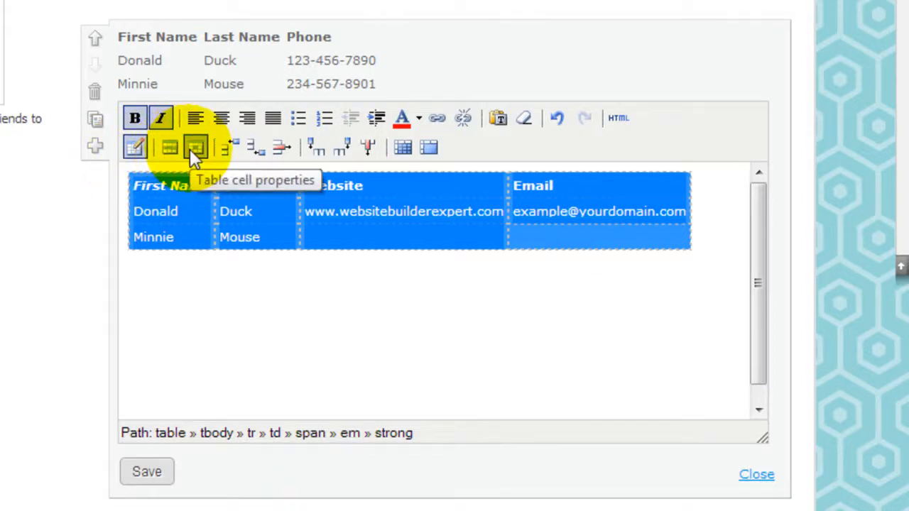
Step: Set the table cells' border colour to black (#000000) in the Advanced cell properties
left_click(196, 146)
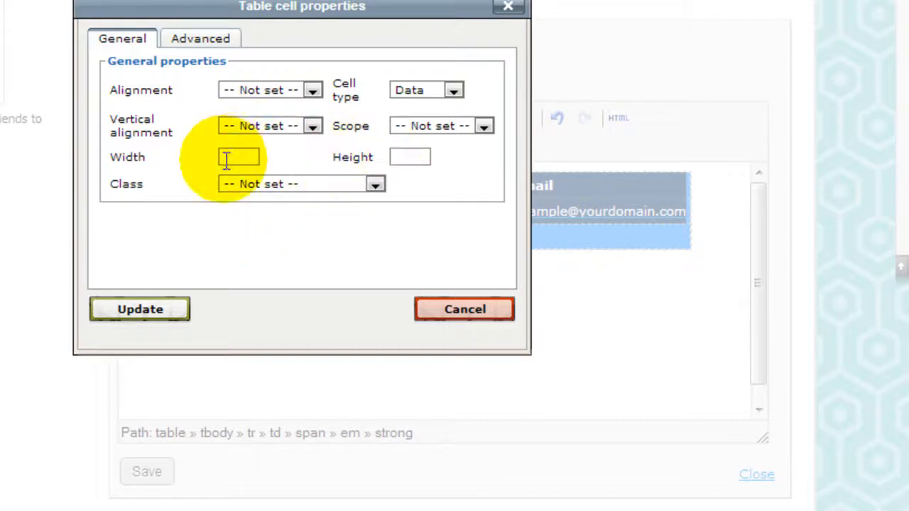
left_click(201, 38)
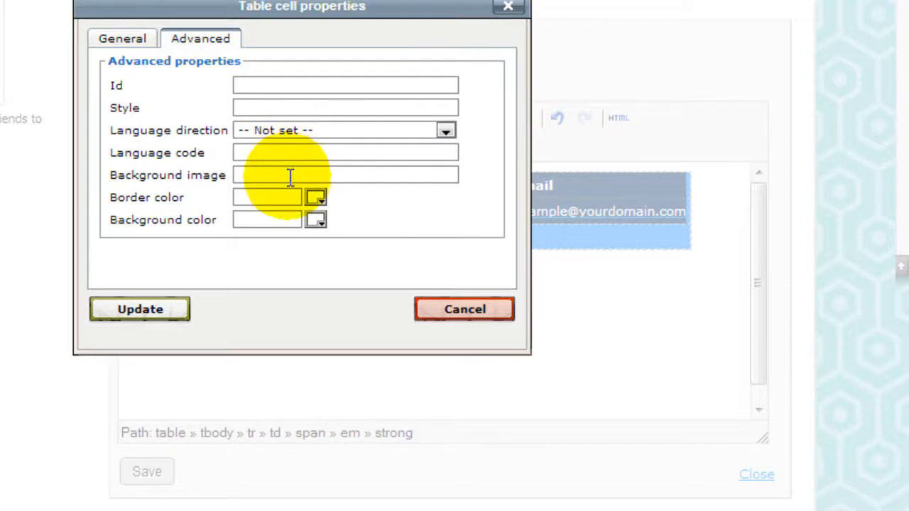
left_click(315, 198)
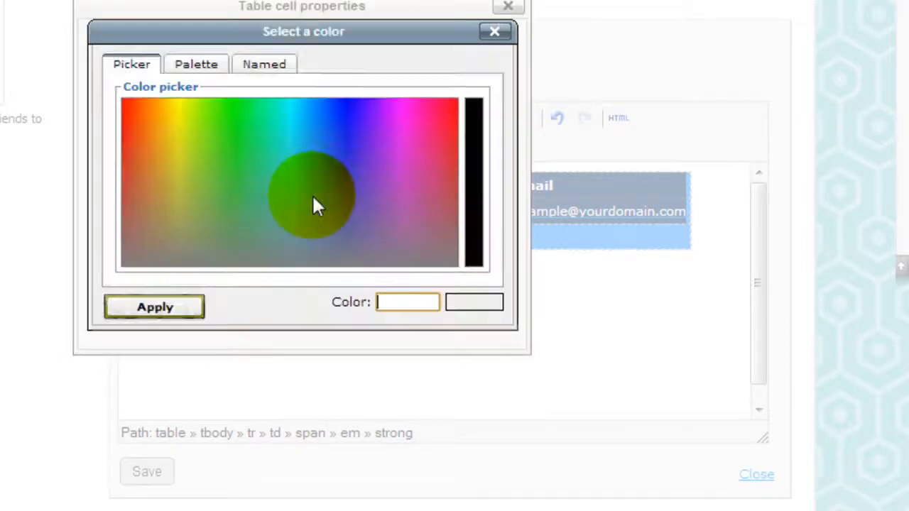
left_click(256, 270)
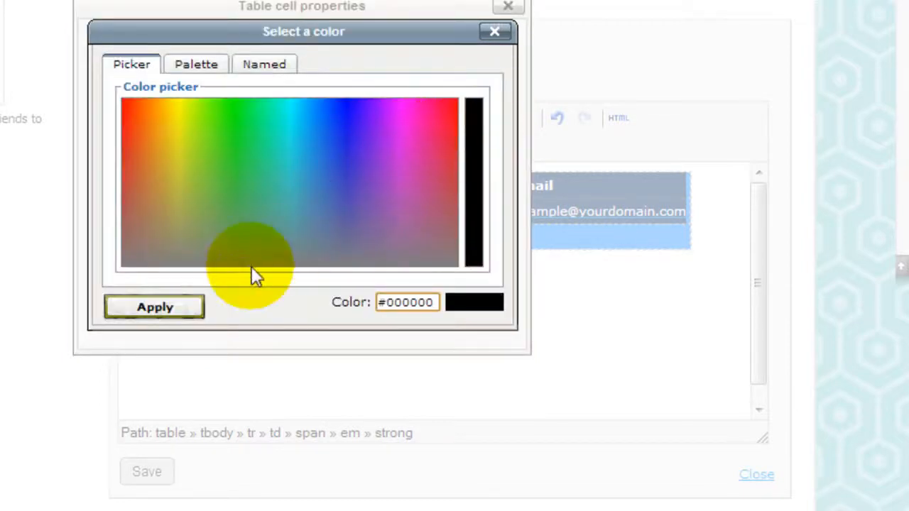
left_click(153, 307)
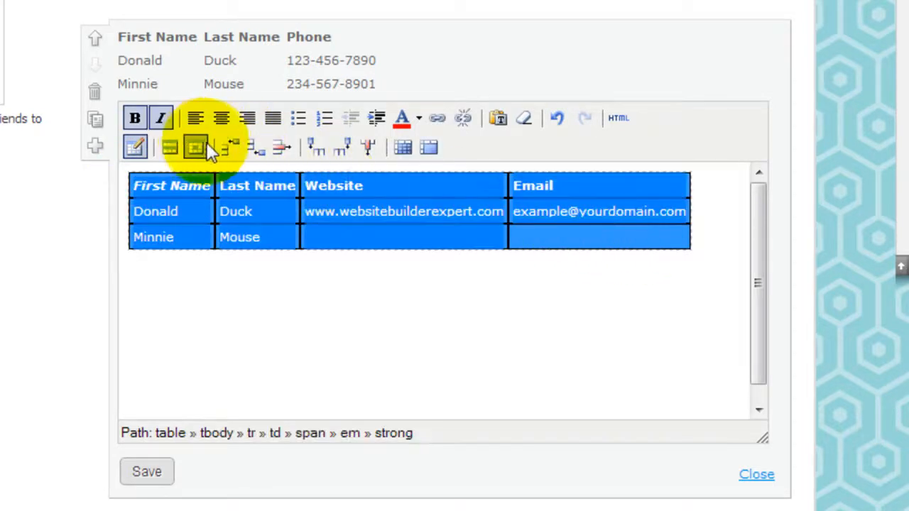
Step: Set the table cells' background colour to bright cyan (#02f7fc) in the Advanced cell properties
left_click(196, 146)
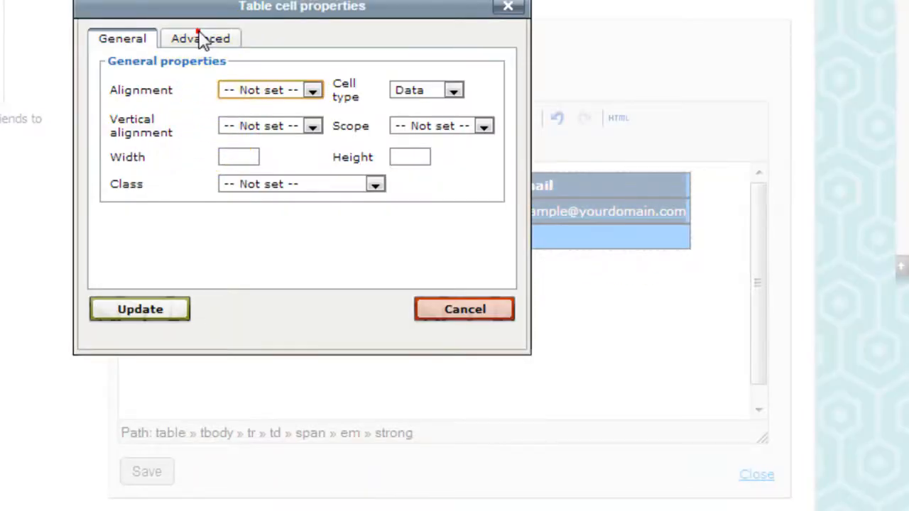
left_click(200, 37)
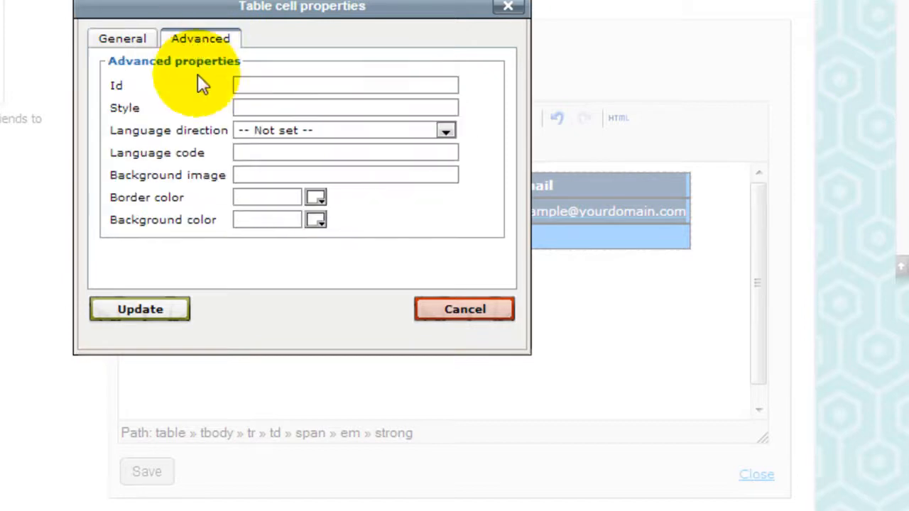
mouse_move(157, 233)
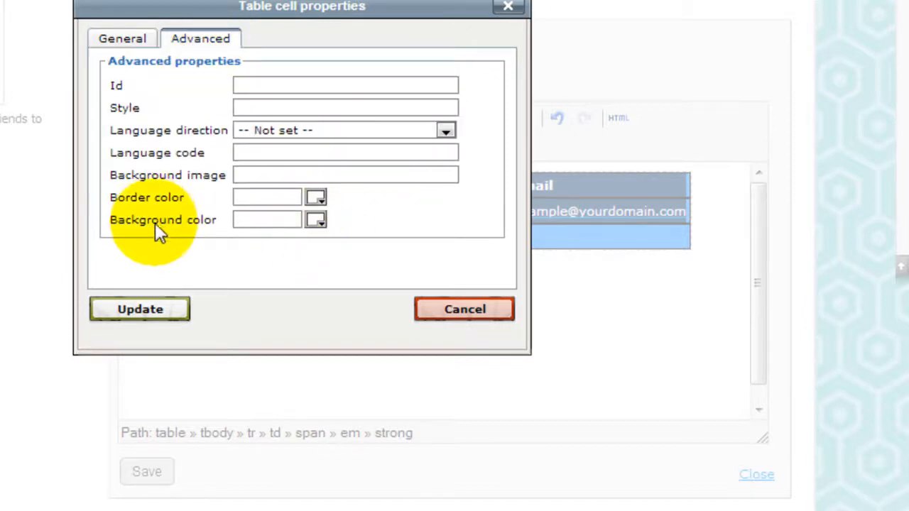
left_click(315, 219)
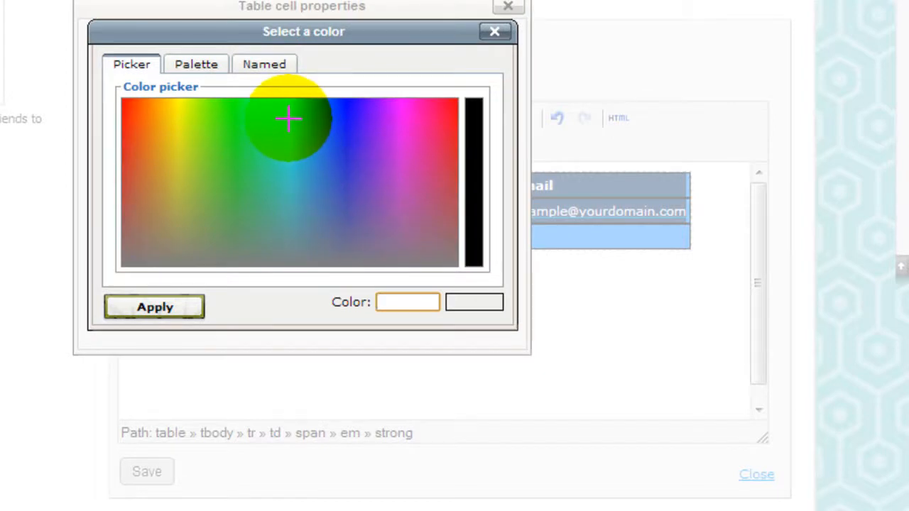
left_click(289, 131)
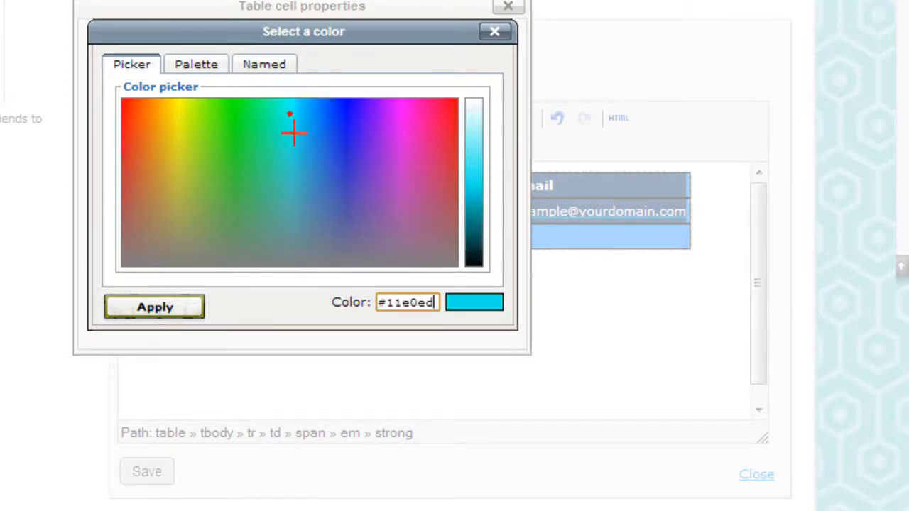
left_click(291, 182)
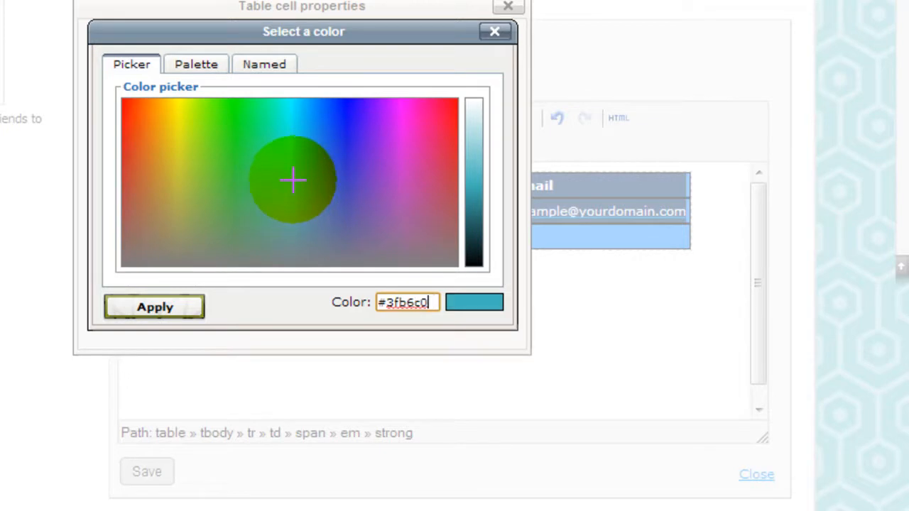
left_click(298, 192)
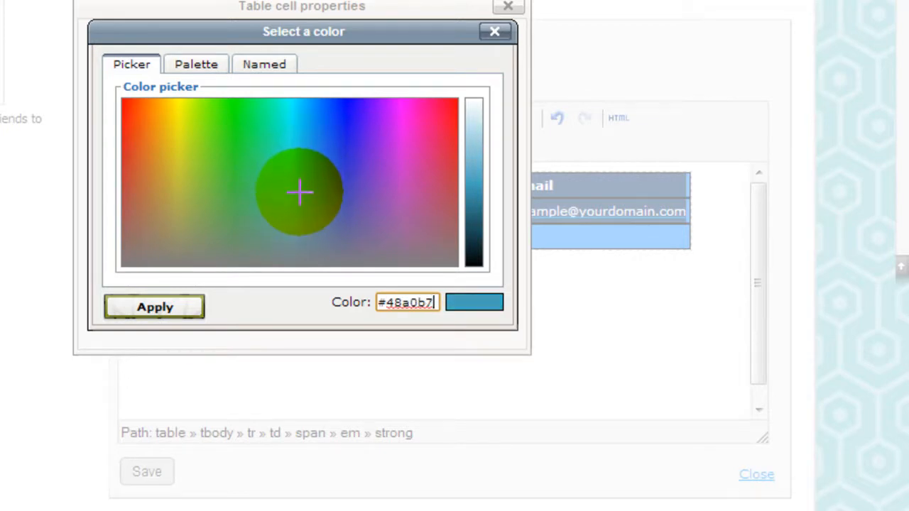
left_click(293, 115)
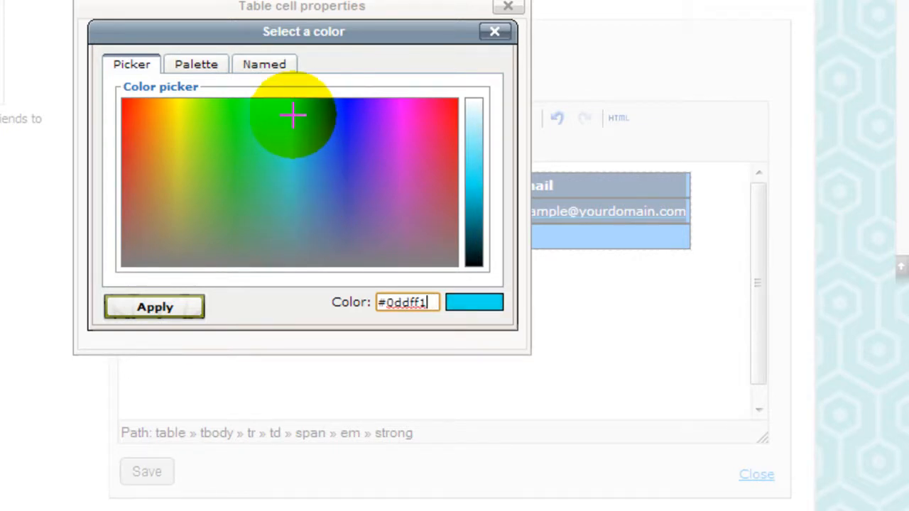
left_click(289, 102)
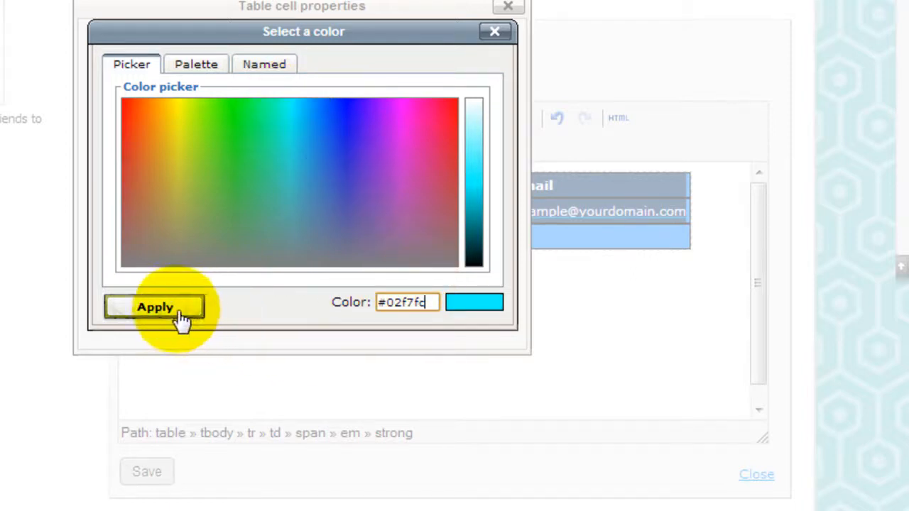
left_click(153, 306)
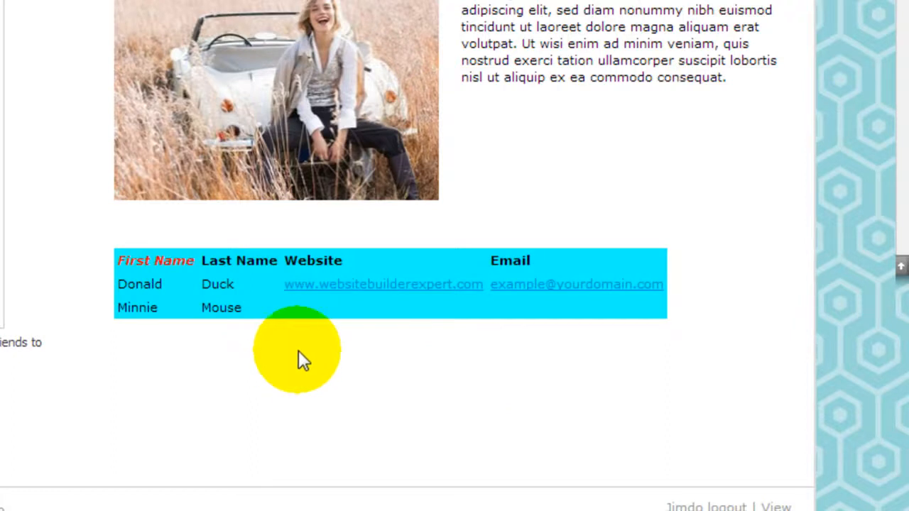
mouse_move(573, 418)
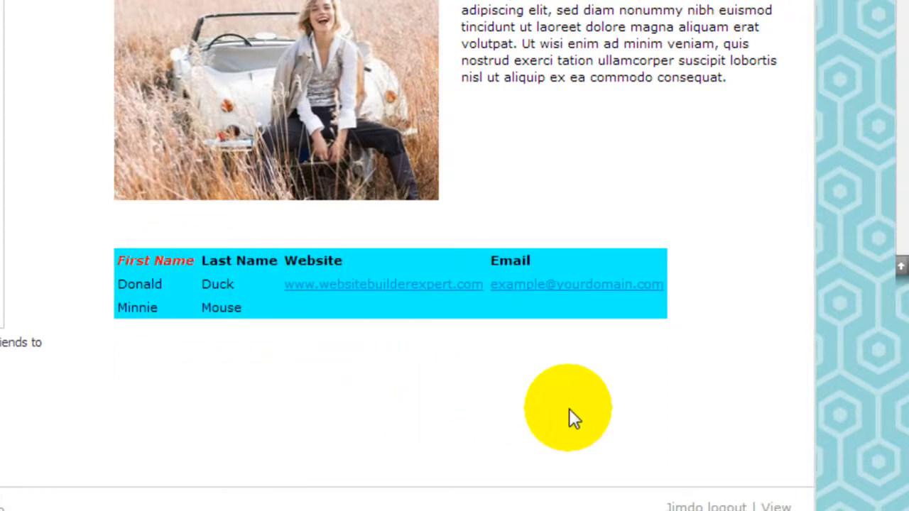